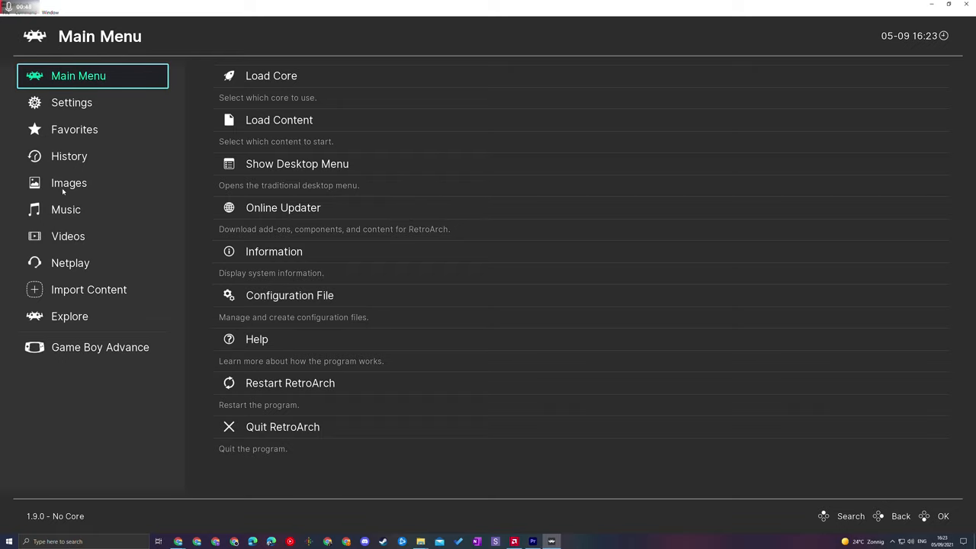
Step: Open Import Content from the Main Menu to reach the Manual Scan options
left_click(88, 289)
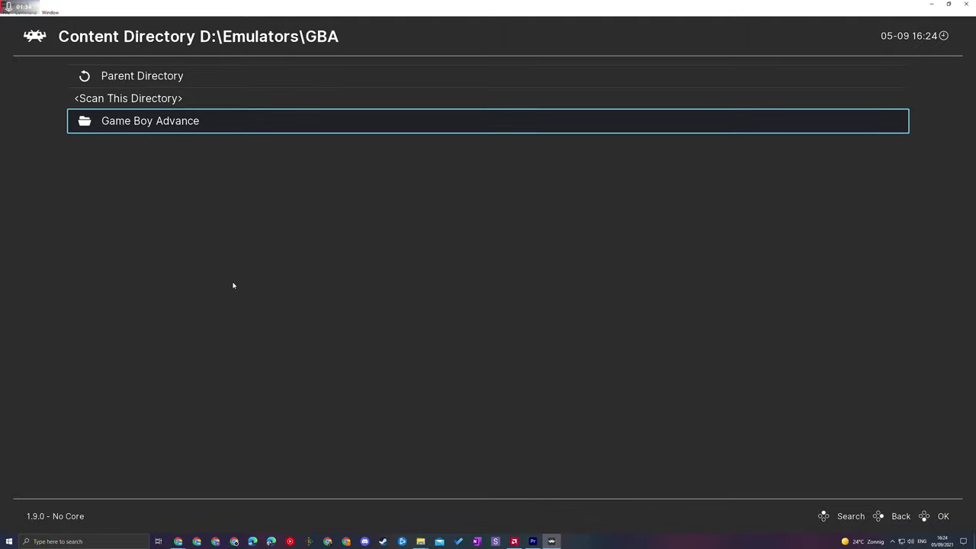
mouse_move(229, 209)
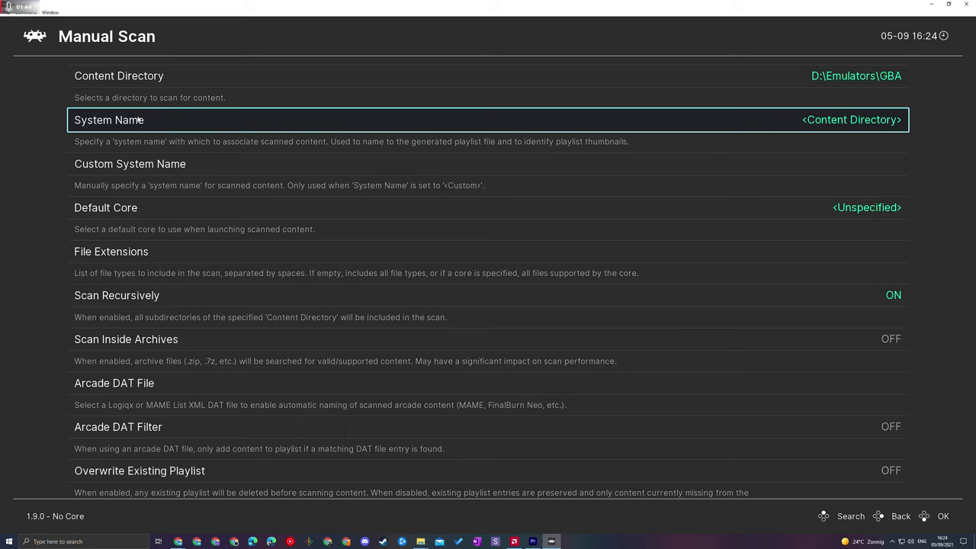
Step: Set the manual scan System Name to Nintendo - Game Boy Advance
left_click(488, 120)
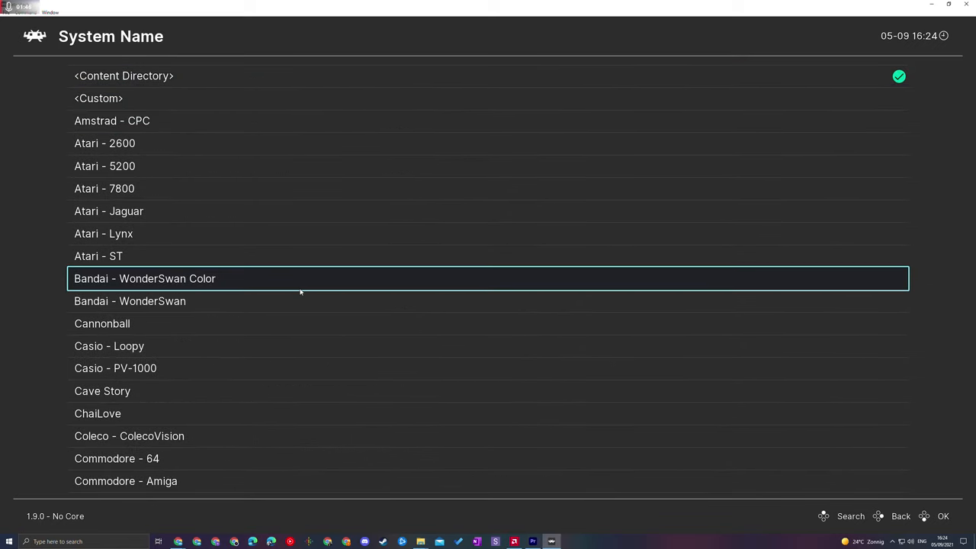
scroll("down", 3)
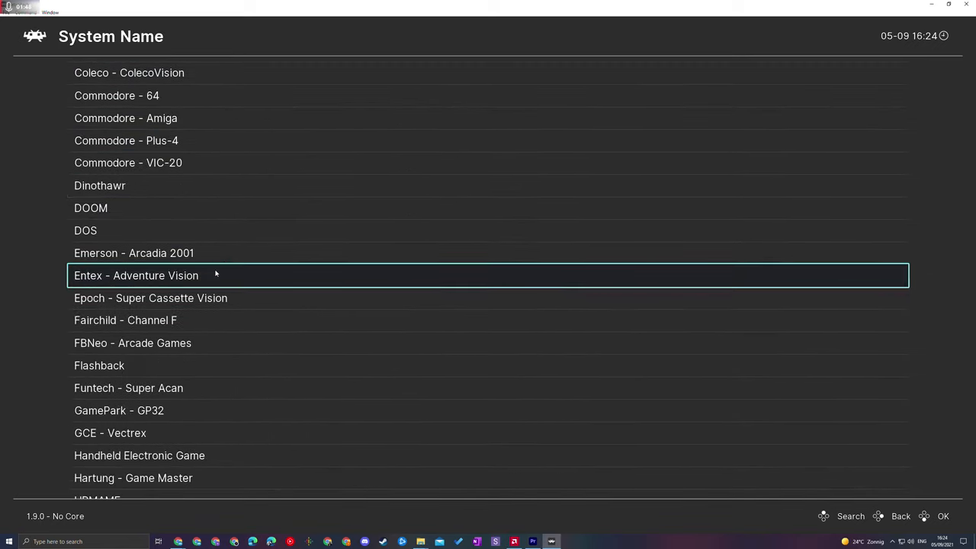
scroll("down", 3)
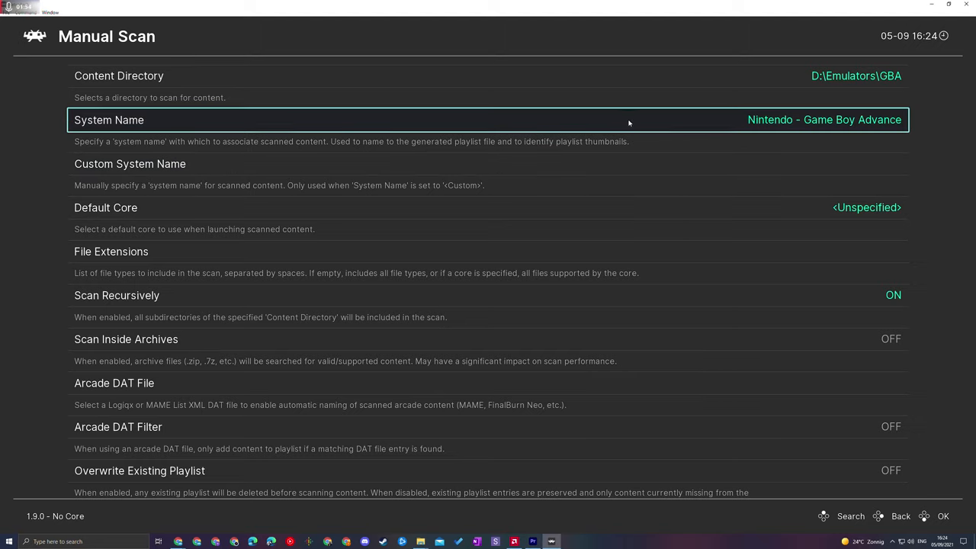
mouse_move(590, 121)
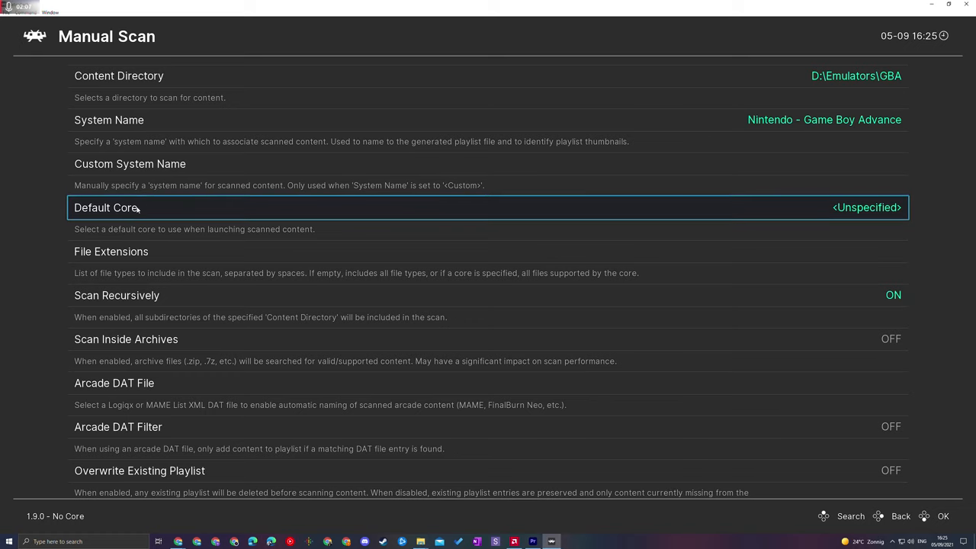
Step: Set the scan's default core to Nintendo - Game Boy Advance (VBA Next)
left_click(488, 206)
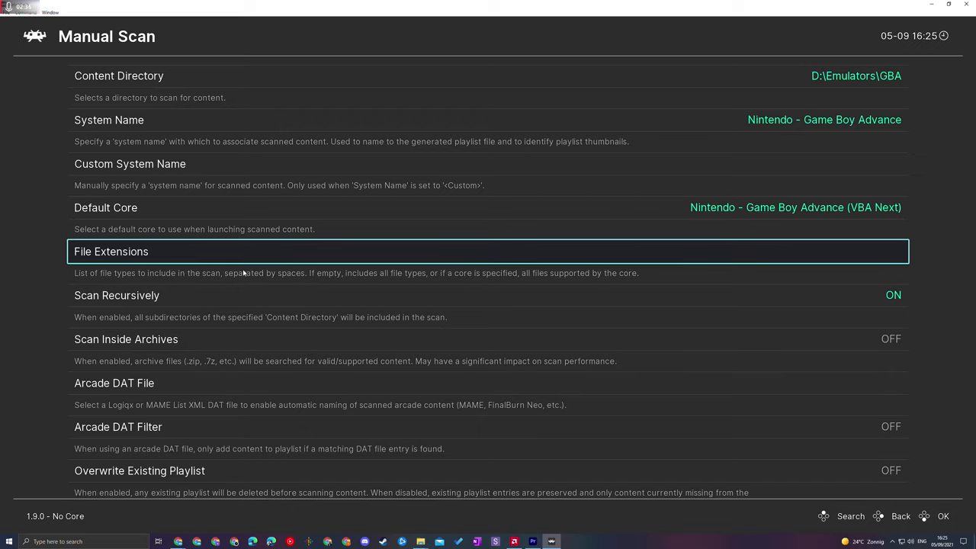
mouse_move(137, 260)
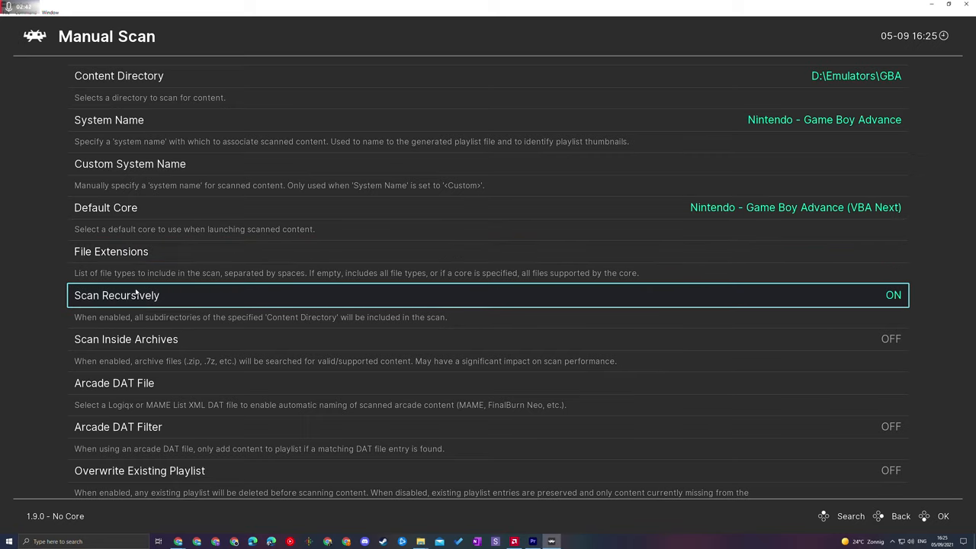
mouse_move(167, 298)
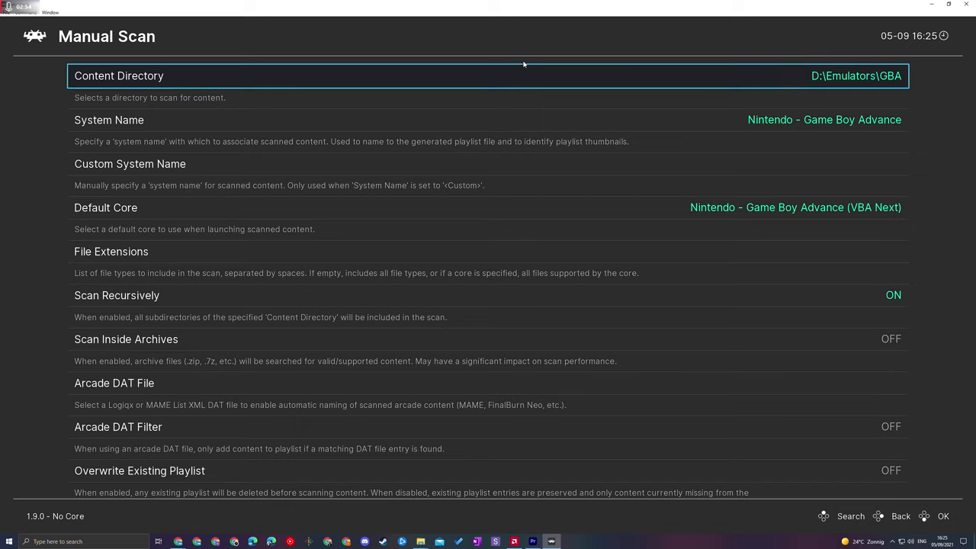
mouse_move(578, 94)
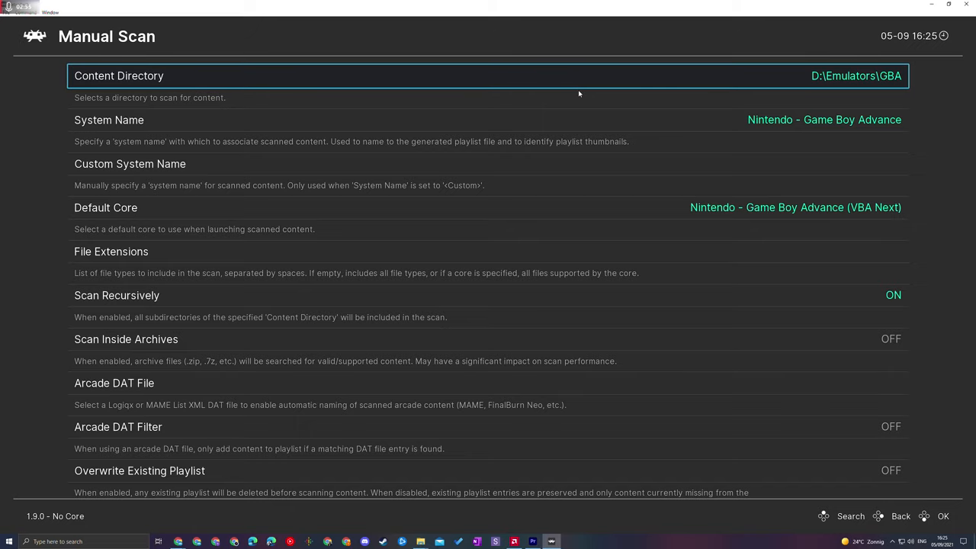
mouse_move(893, 80)
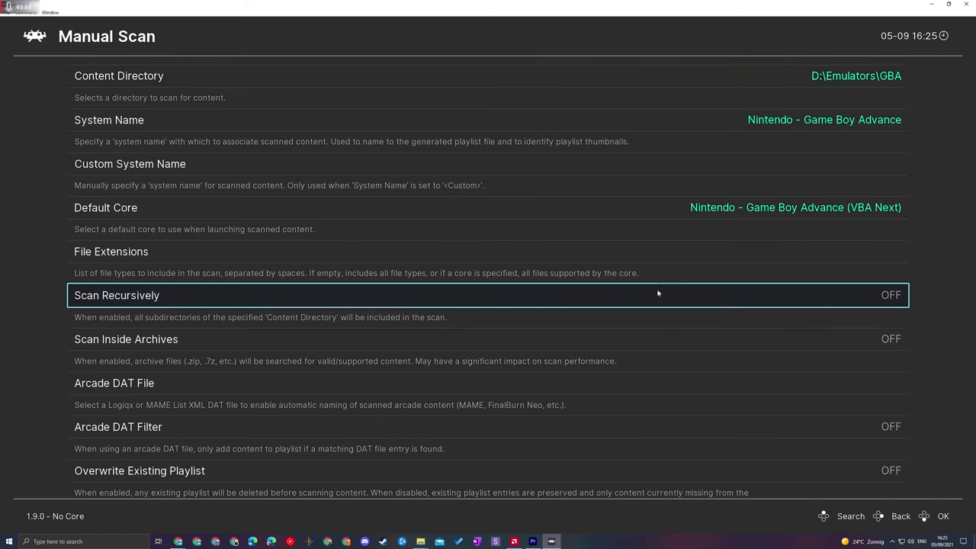
mouse_move(610, 300)
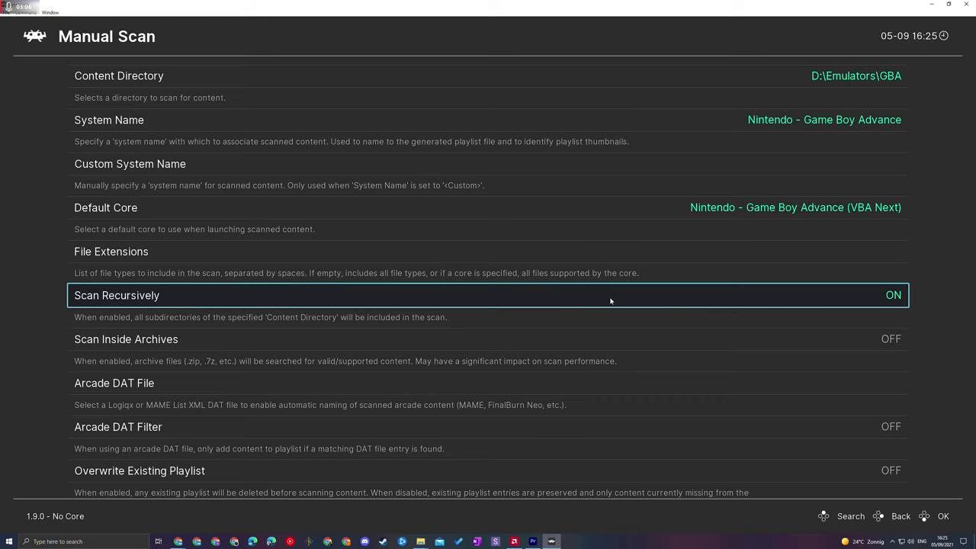
Step: Turn Scan Inside Archives on, keeping Scan Recursively on
scroll("down", 3)
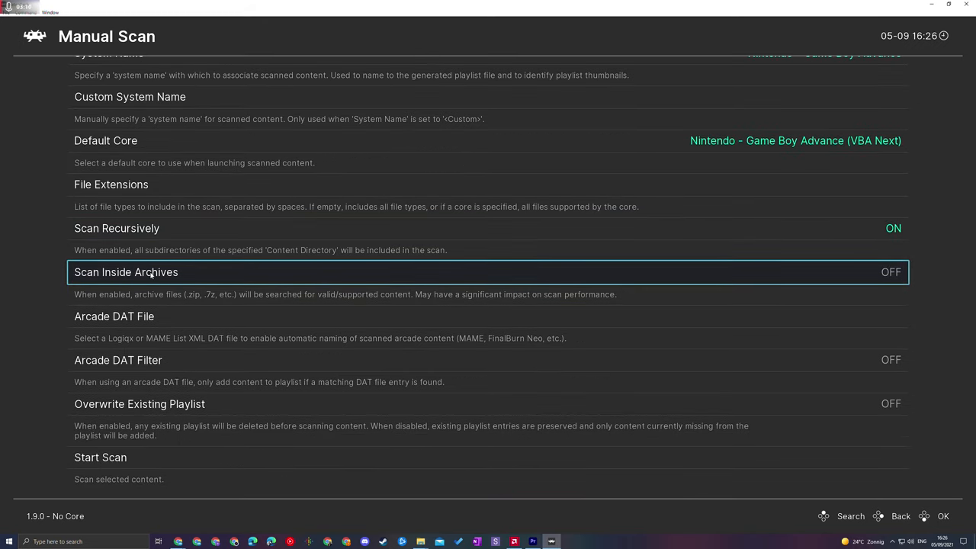
mouse_move(216, 302)
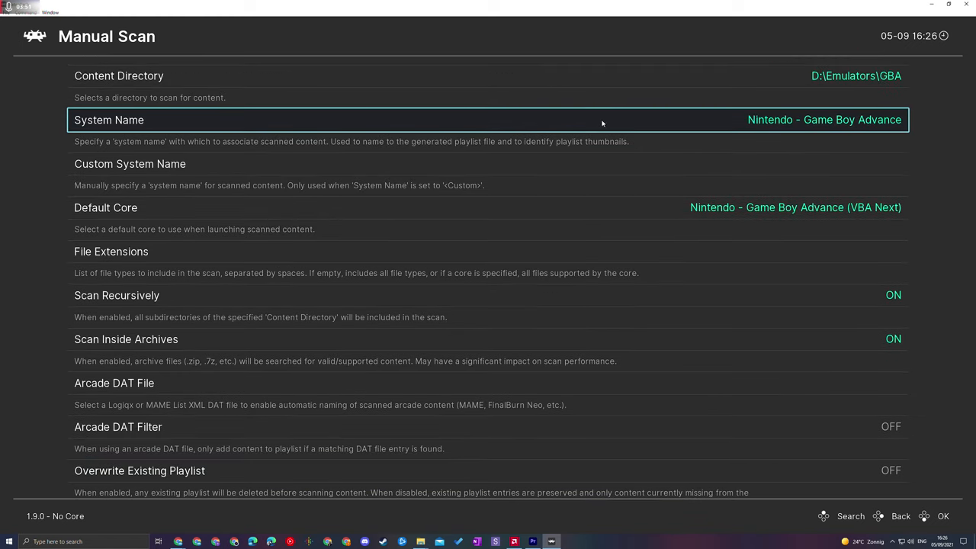
mouse_move(754, 134)
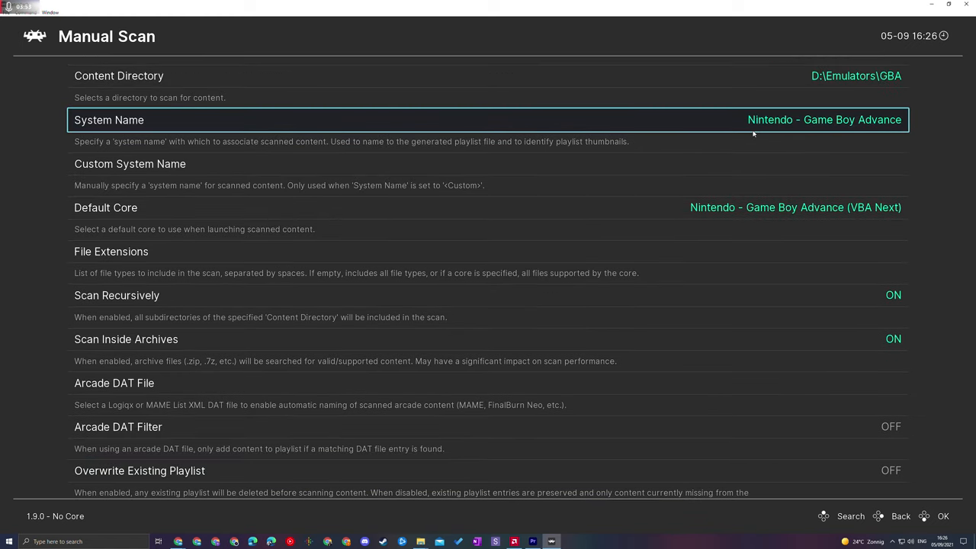
scroll("down", 3)
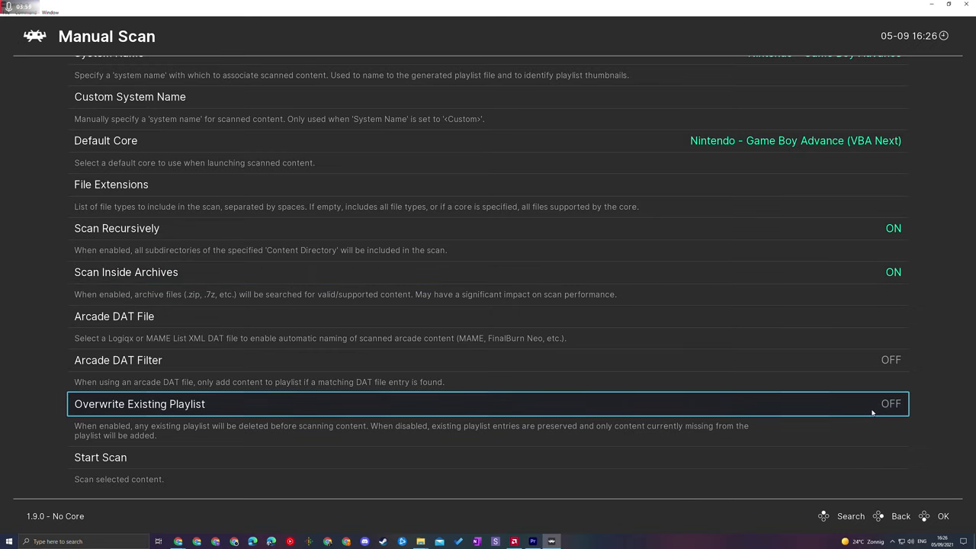
Step: Enable Overwrite Existing Playlist, run the scan, and view the Game Boy Advance playlist
left_click(891, 403)
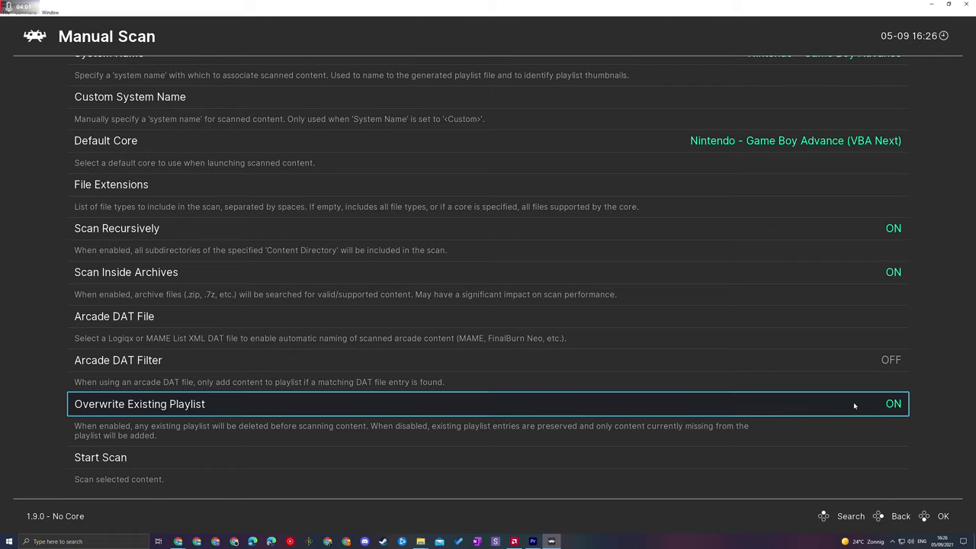
mouse_move(143, 449)
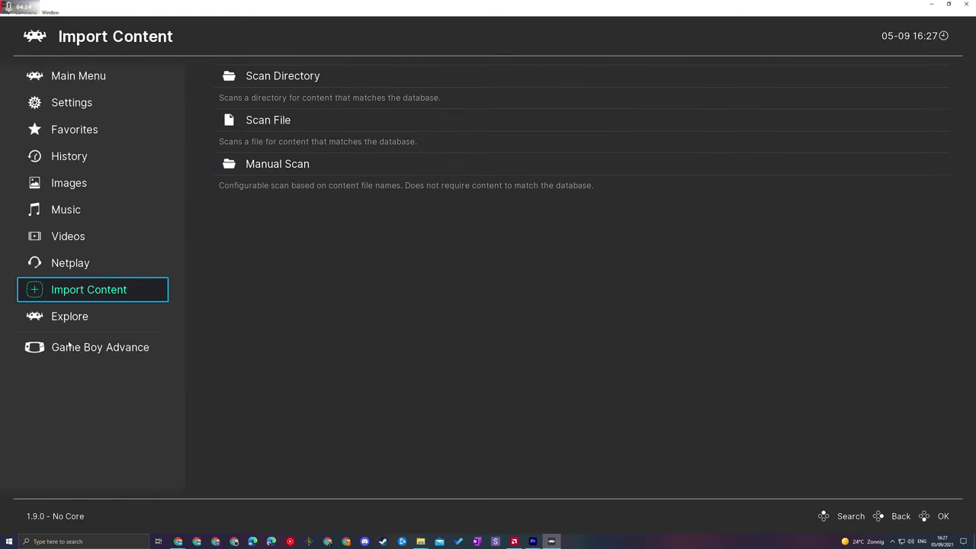
left_click(100, 347)
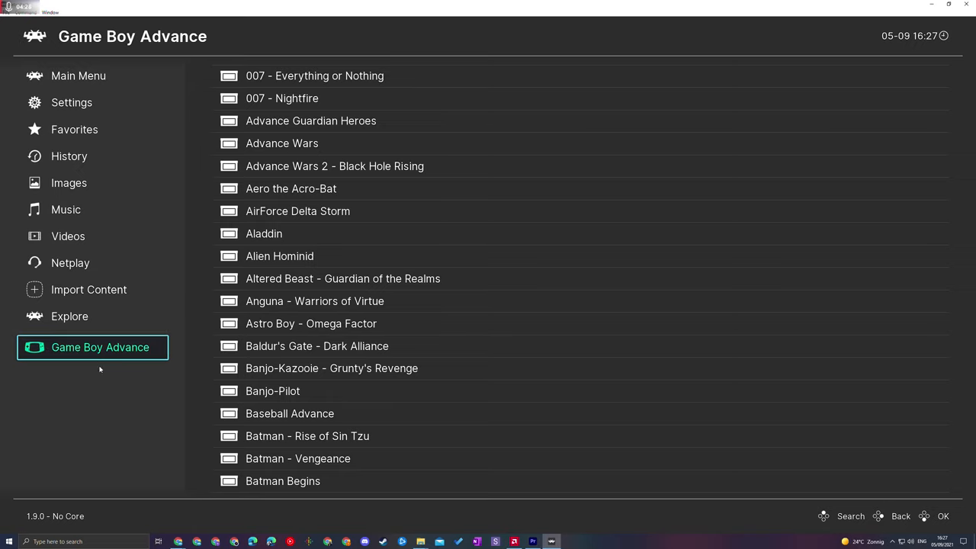